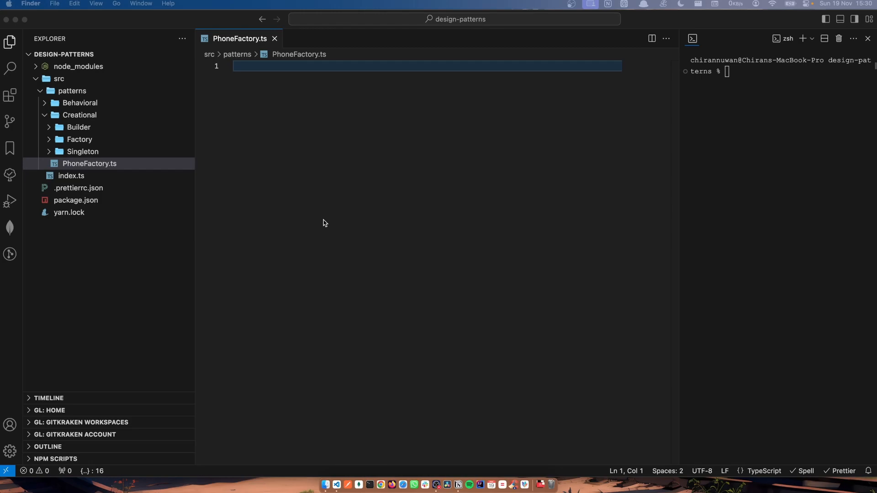
- Write the exported abstract Phone class with sendMessage, callSomeone and abstract takeAPicture(type?: string)
{"action": "left_click", "coordinate": [744, 250]}
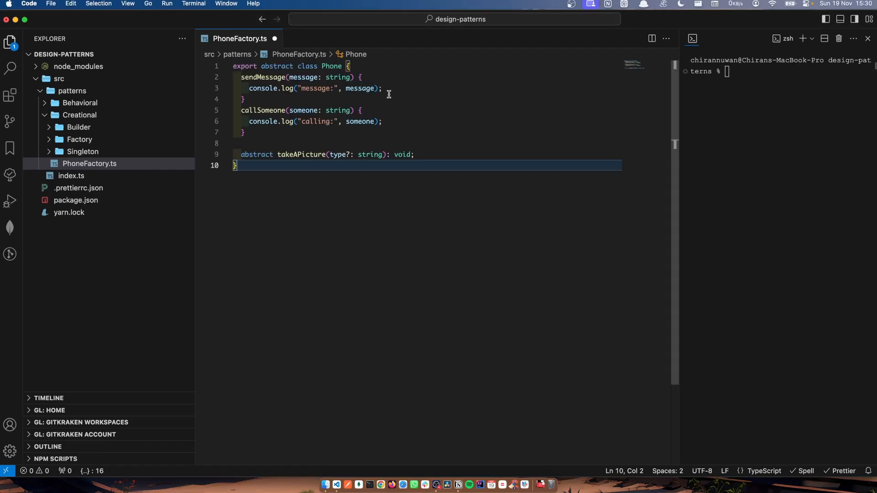
{"action": "double_click", "coordinate": [264, 77]}
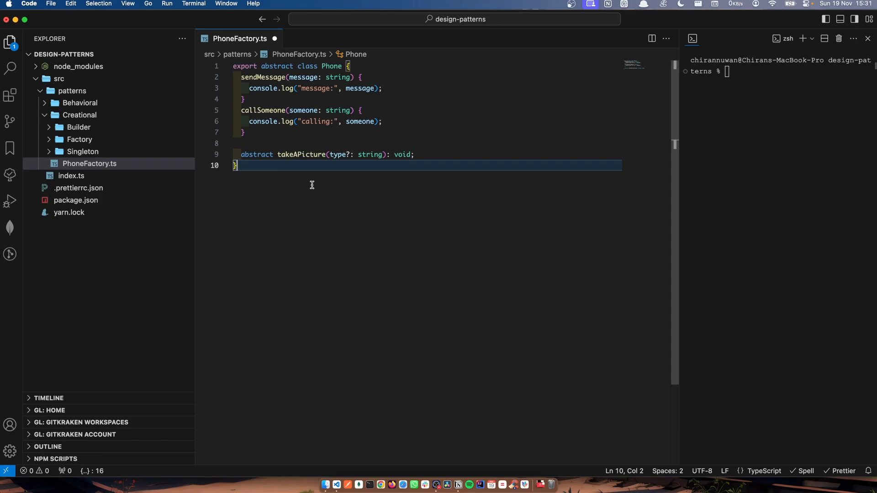
{"action": "left_click", "coordinate": [261, 155]}
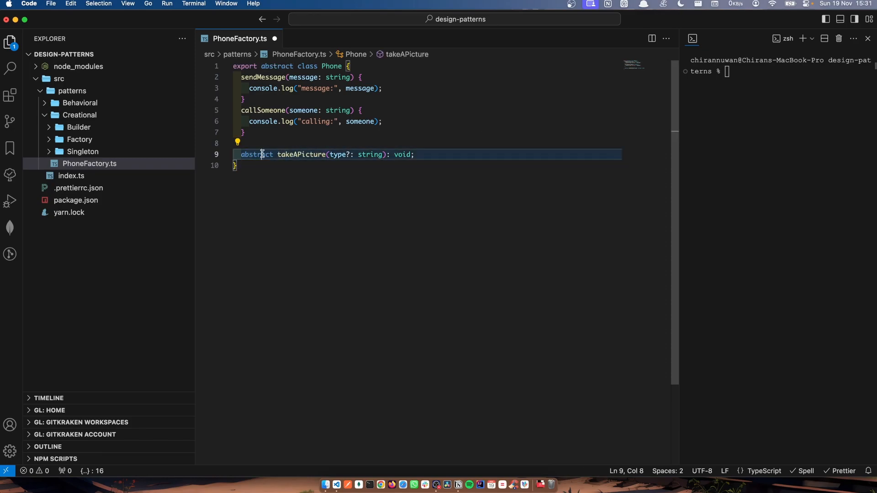
{"action": "double_click", "coordinate": [301, 155]}
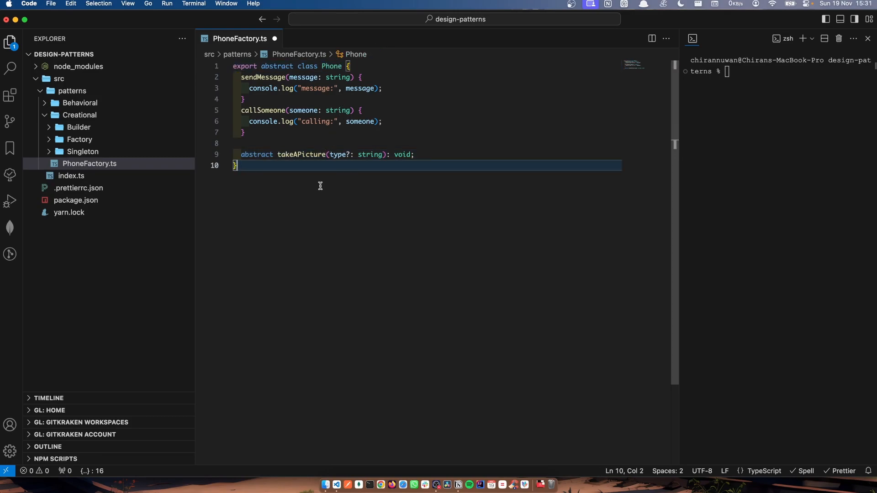
{"action": "double_click", "coordinate": [301, 155]}
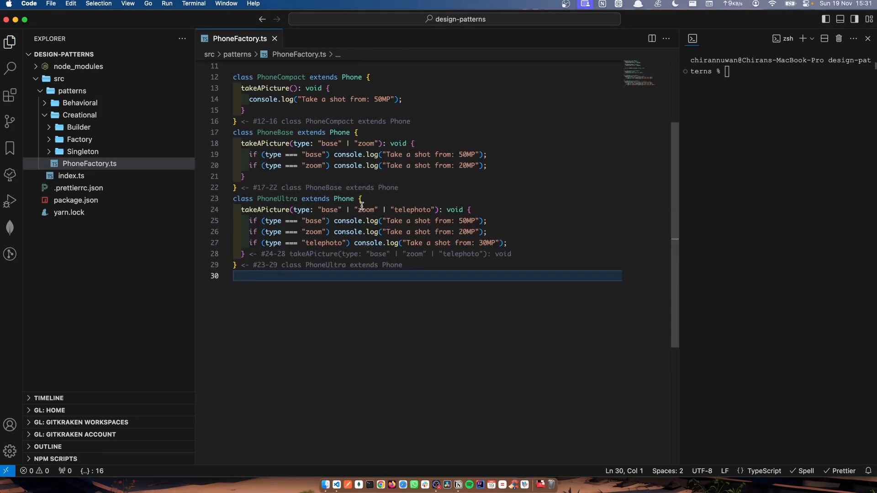
- Add PhoneCompact, PhoneBase and PhoneUltra classes extending Phone, each overriding takeAPicture with console.log
{"action": "double_click", "coordinate": [280, 187]}
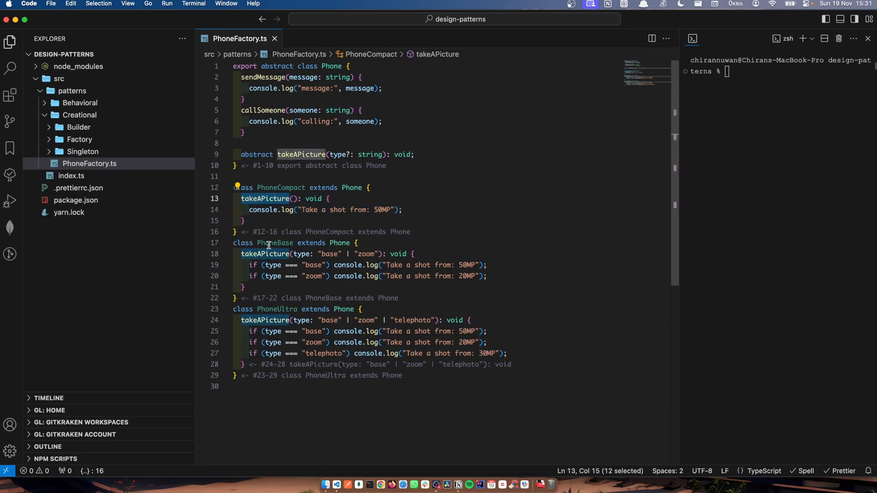
{"action": "double_click", "coordinate": [301, 254]}
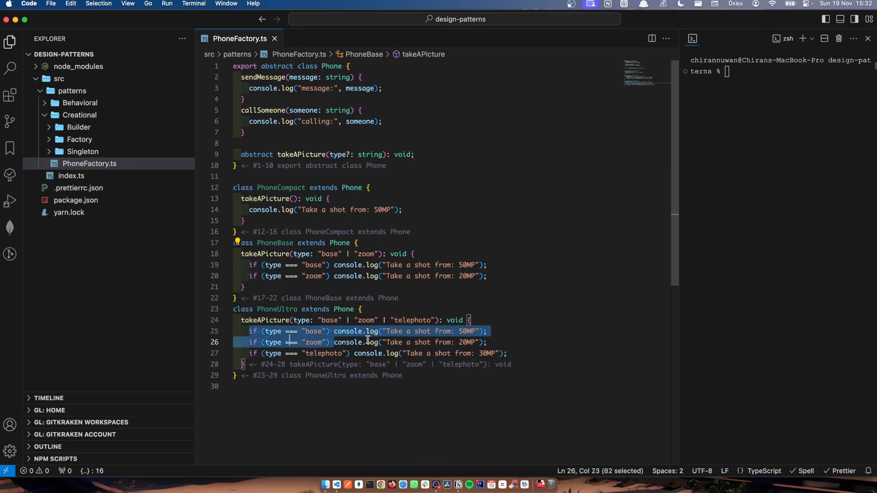
{"action": "left_click", "coordinate": [506, 353]}
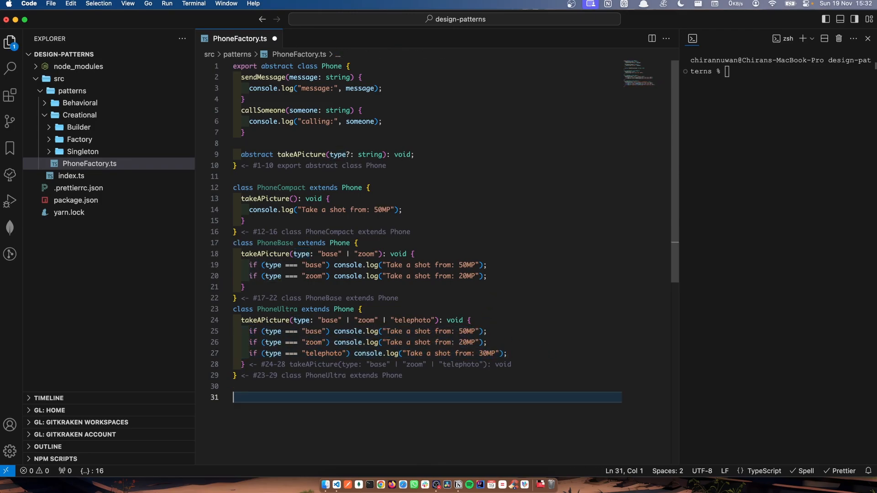
- Write export default class PhoneFactory with a static getInstance(variation) switch returning each subclass or throwing
{"action": "type", "text": "export default class PhoneFactory {"}
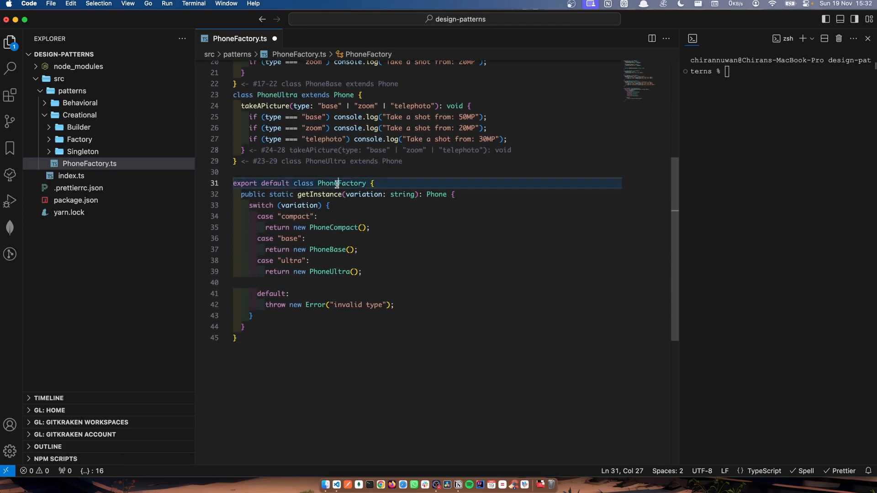
{"action": "double_click", "coordinate": [342, 182]}
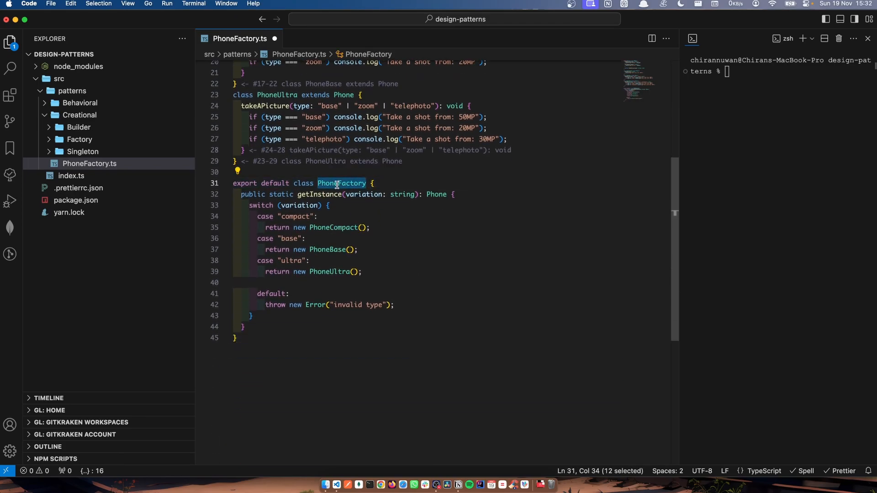
{"action": "left_click", "coordinate": [312, 195]}
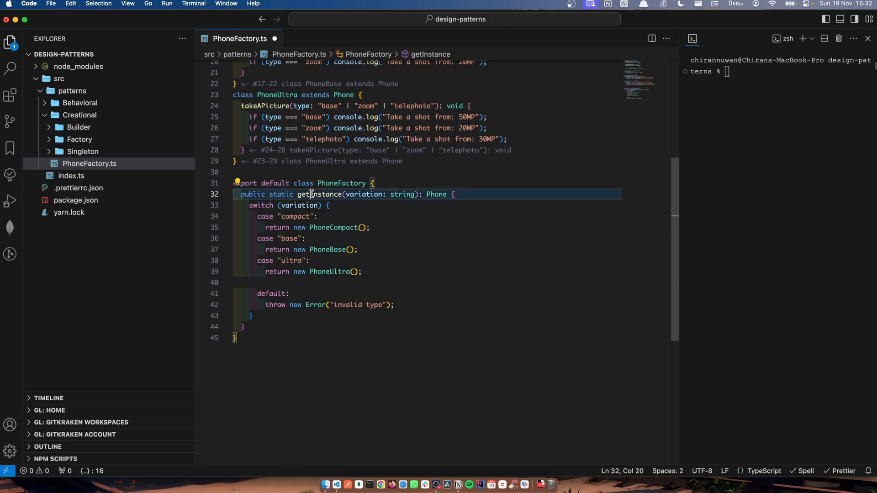
{"action": "double_click", "coordinate": [362, 194]}
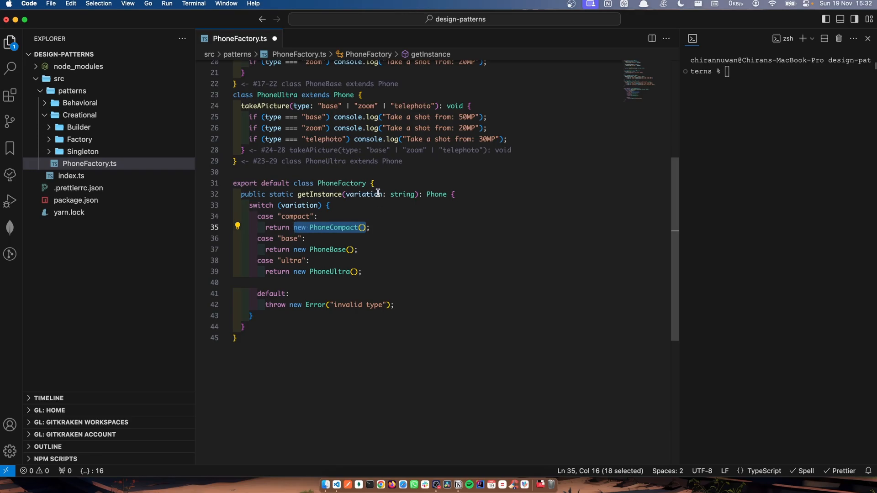
{"action": "double_click", "coordinate": [340, 227]}
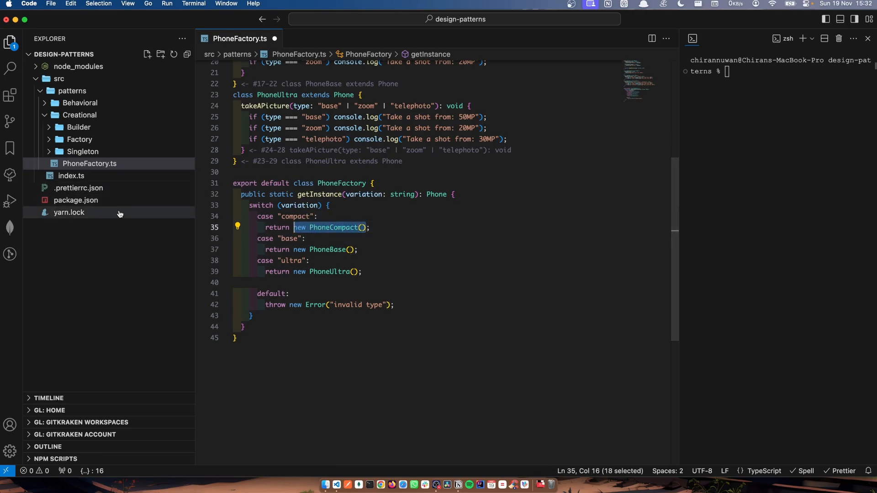
{"action": "left_click", "coordinate": [71, 176]}
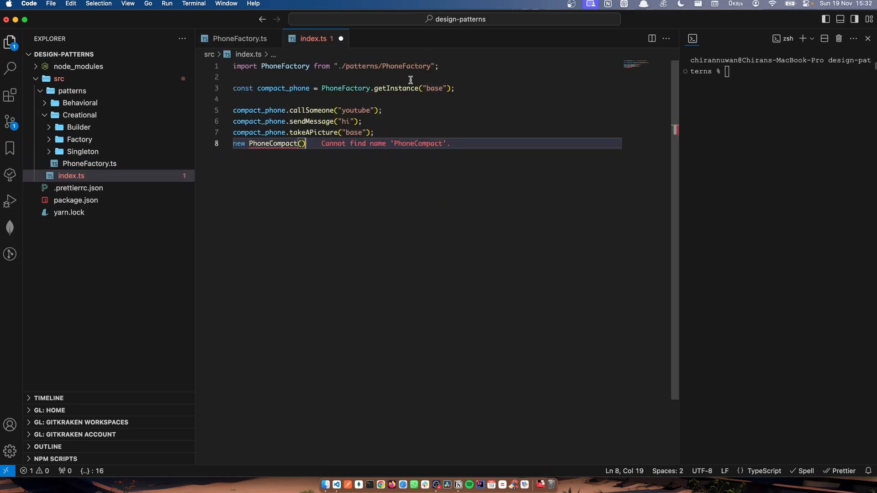
{"action": "double_click", "coordinate": [395, 88]}
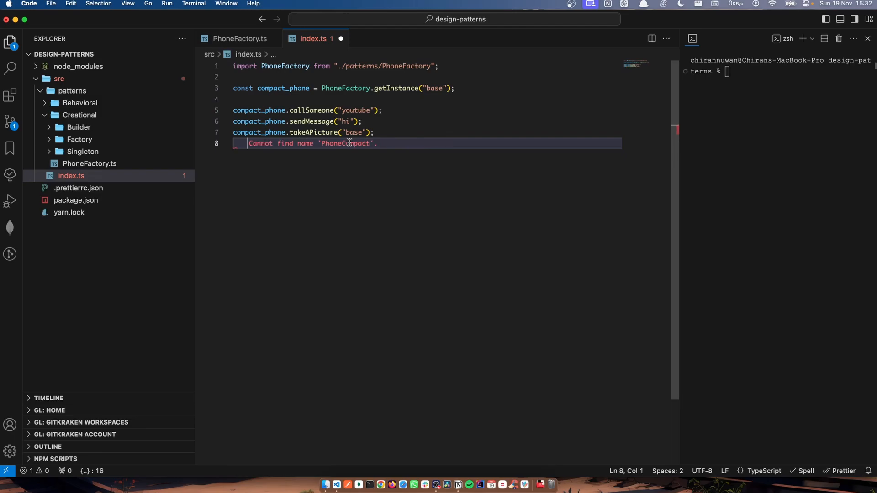
{"action": "left_click", "coordinate": [240, 38]}
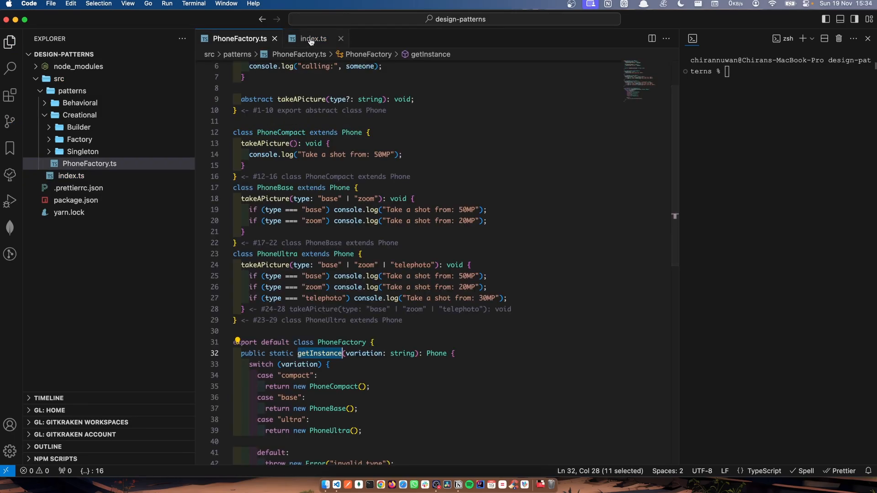
{"action": "left_click", "coordinate": [313, 38]}
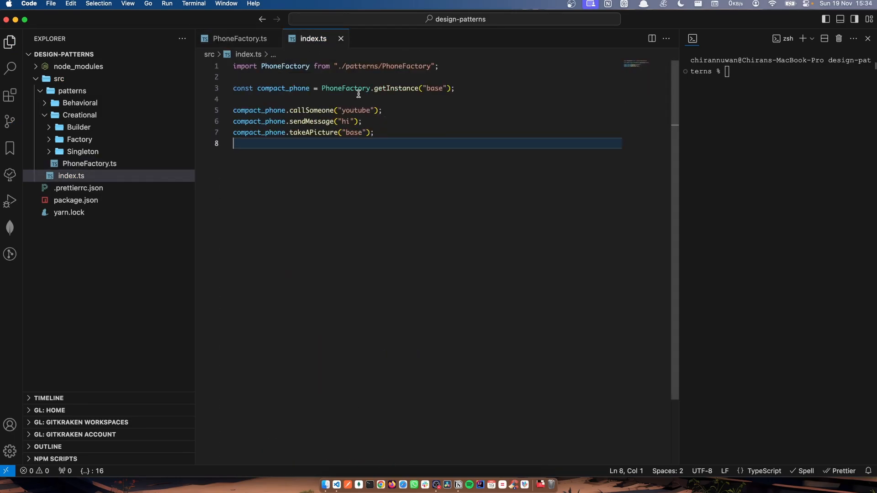
{"action": "double_click", "coordinate": [346, 88]}
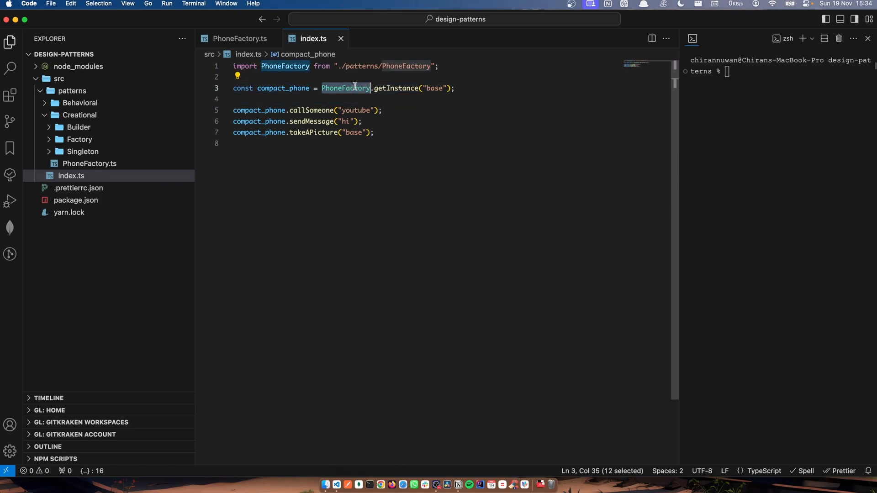
{"action": "double_click", "coordinate": [433, 88]}
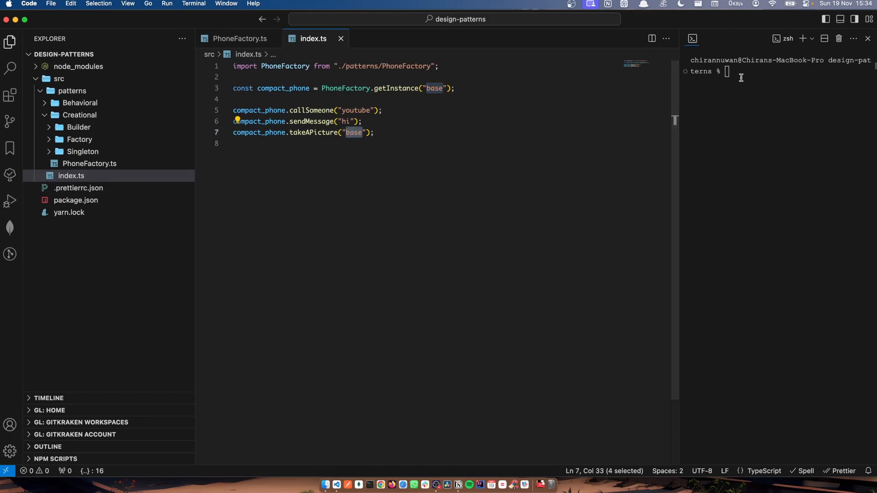
- Run yarn dev, then change index.ts to an ultra phone taking a telephoto shot, printing 30MP
{"action": "type", "text": "yarn dev"}
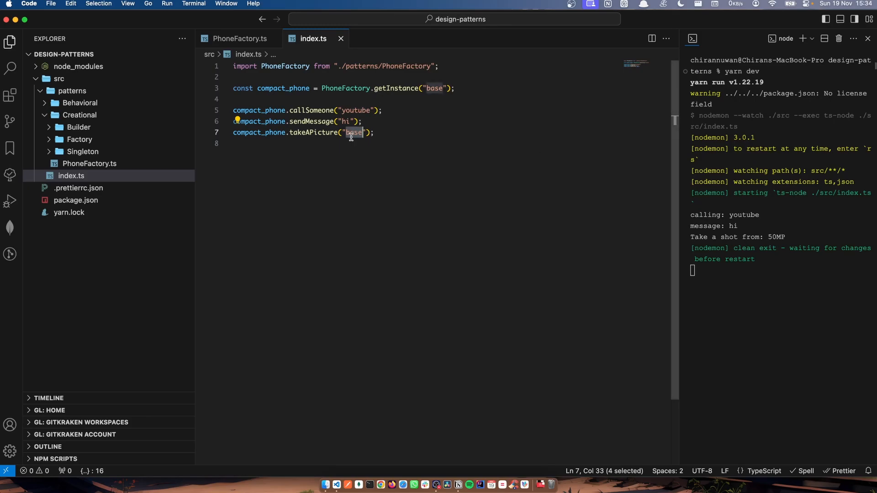
{"action": "type", "text": "zoom"}
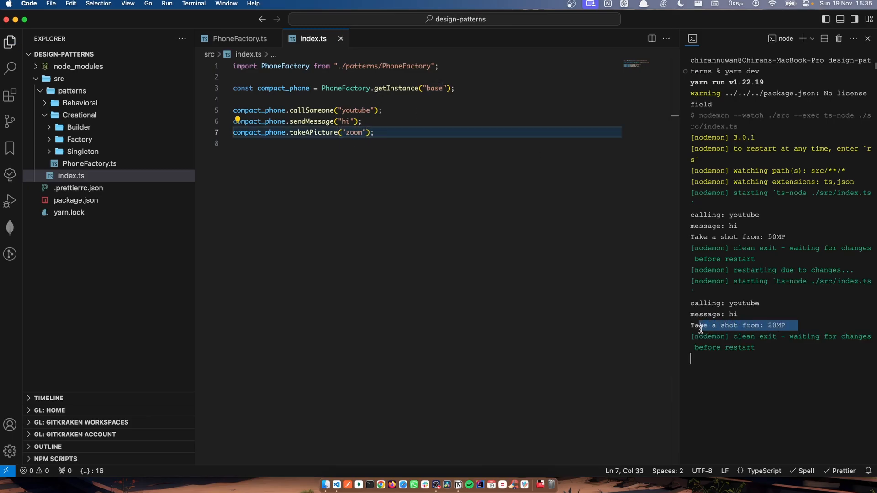
{"action": "type", "text": "t"}
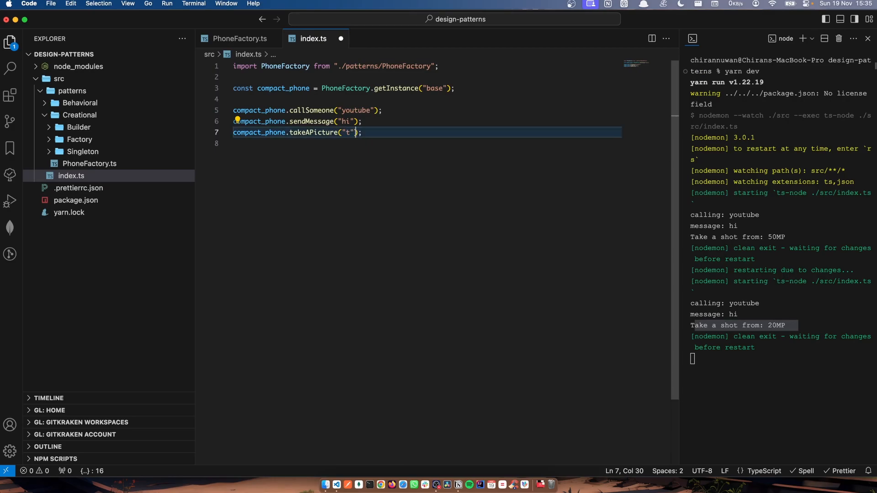
{"action": "type", "text": "elephoto"}
{"action": "left_click", "coordinate": [428, 88]}
{"action": "type", "text": "ul"}
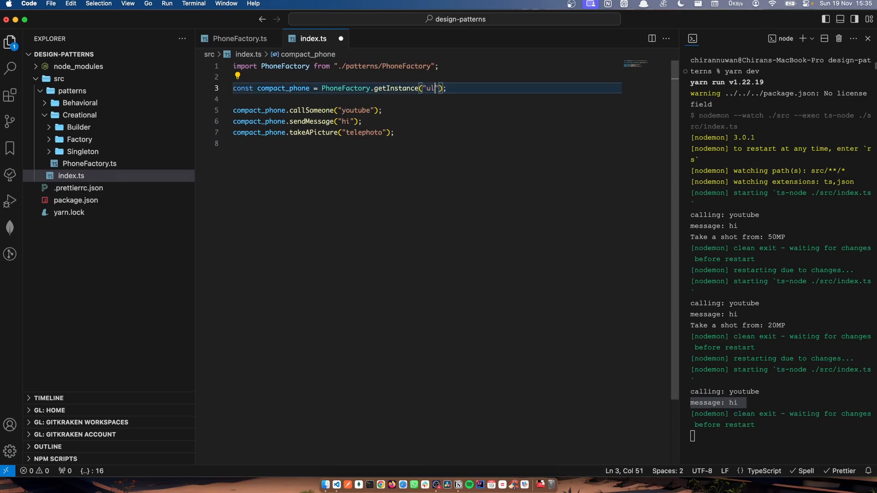
{"action": "type", "text": "tra"}
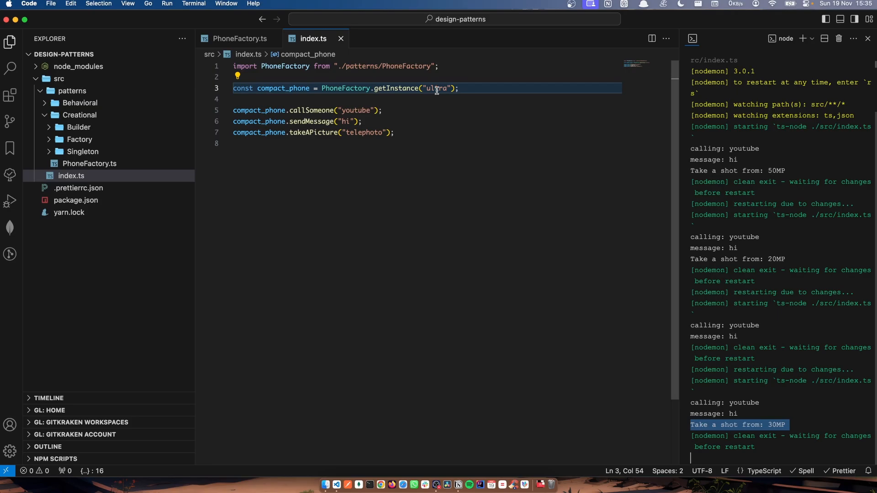
{"action": "double_click", "coordinate": [436, 88]}
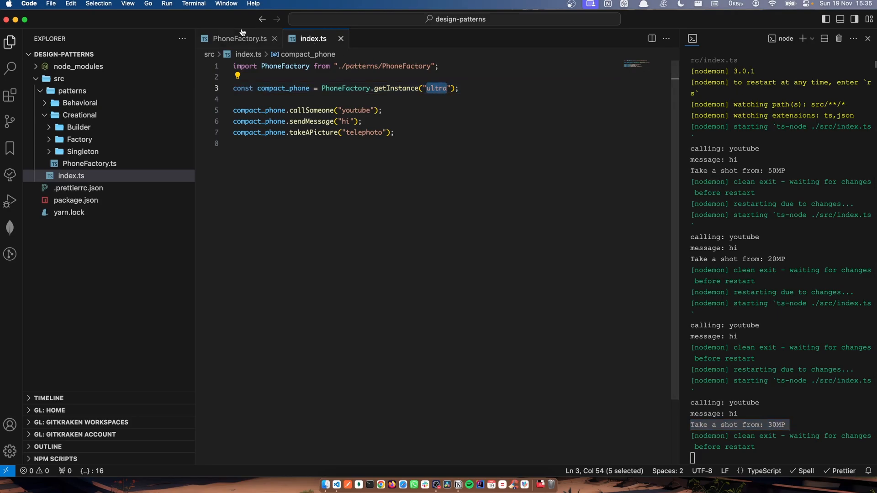
- Switch between the PhoneFactory.ts and index.ts tabs and scroll PhoneFactory.ts to review the Phone class
{"action": "left_click", "coordinate": [239, 38]}
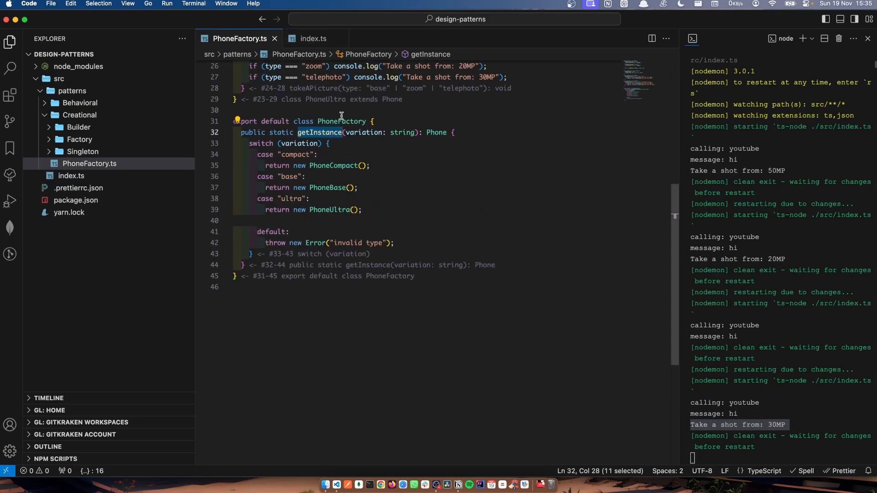
{"action": "left_click", "coordinate": [313, 38]}
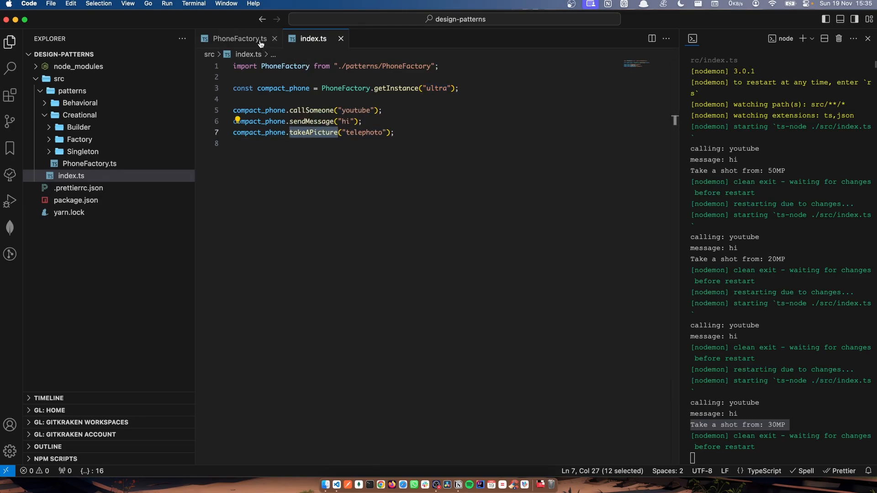
{"action": "left_click", "coordinate": [239, 38]}
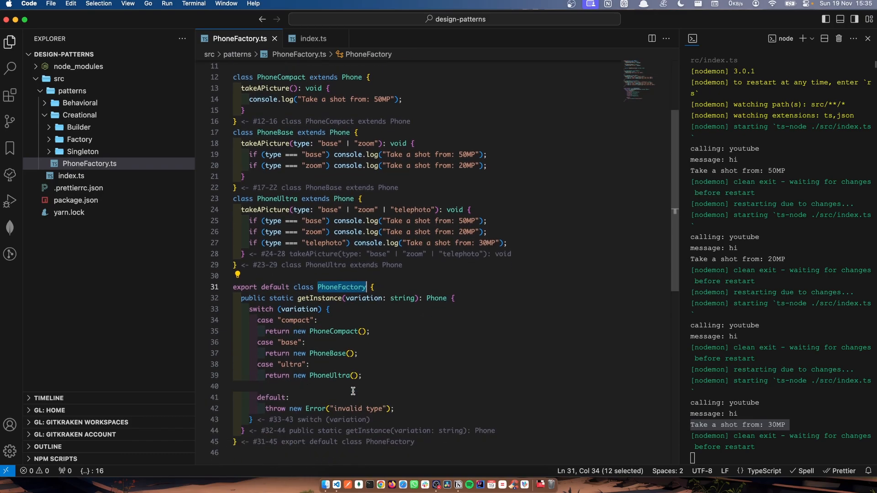
{"action": "mouse_move", "coordinate": [334, 376]}
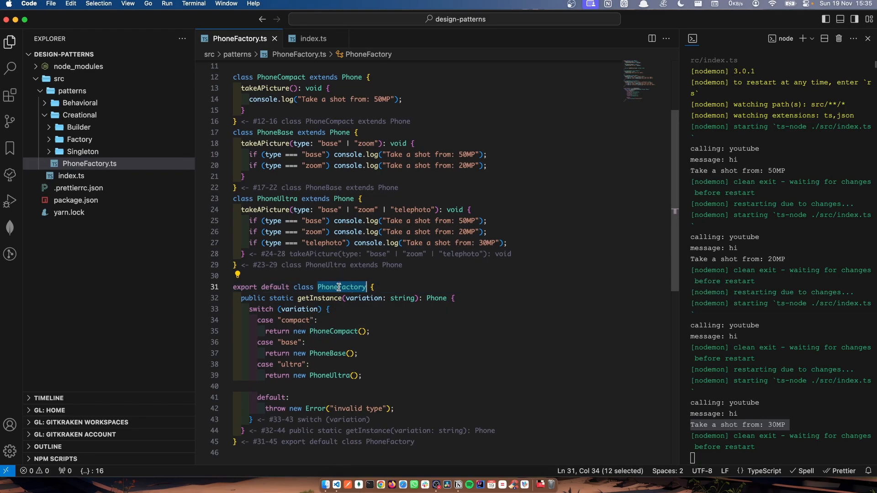
{"action": "mouse_move", "coordinate": [340, 286]}
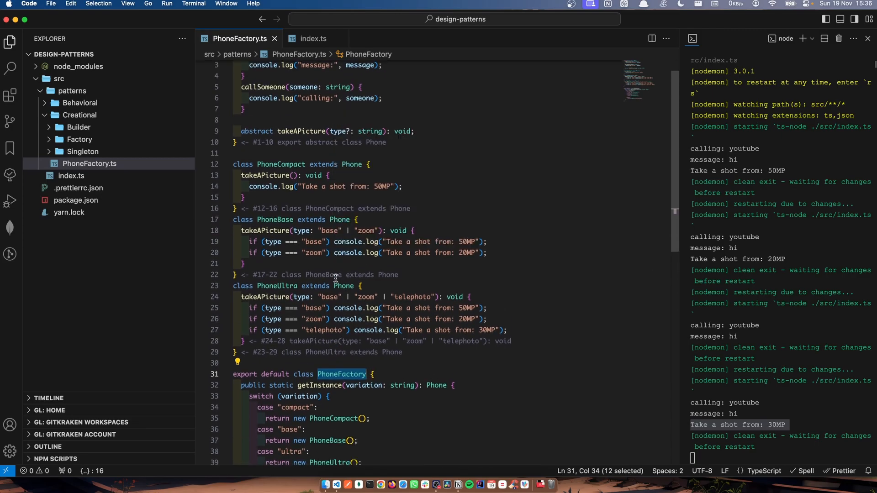
{"action": "scroll", "scroll_direction": "down", "scroll_amount": 3}
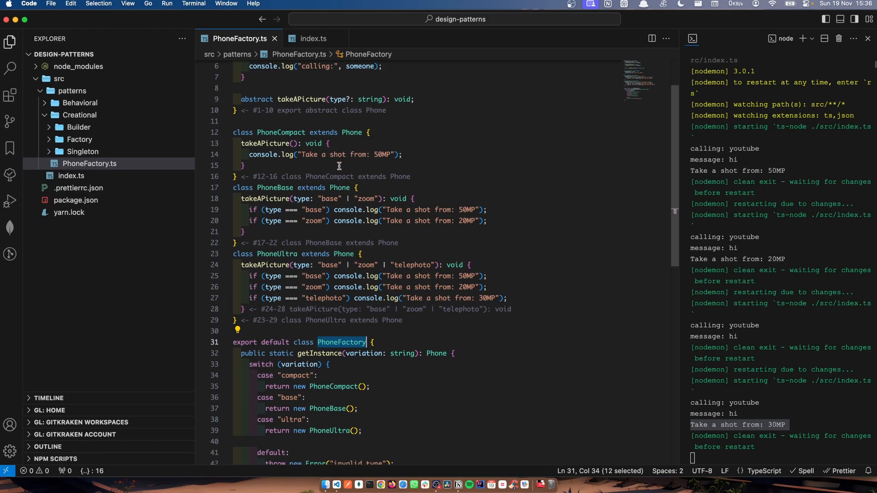
{"action": "scroll", "scroll_direction": "up", "scroll_amount": 3}
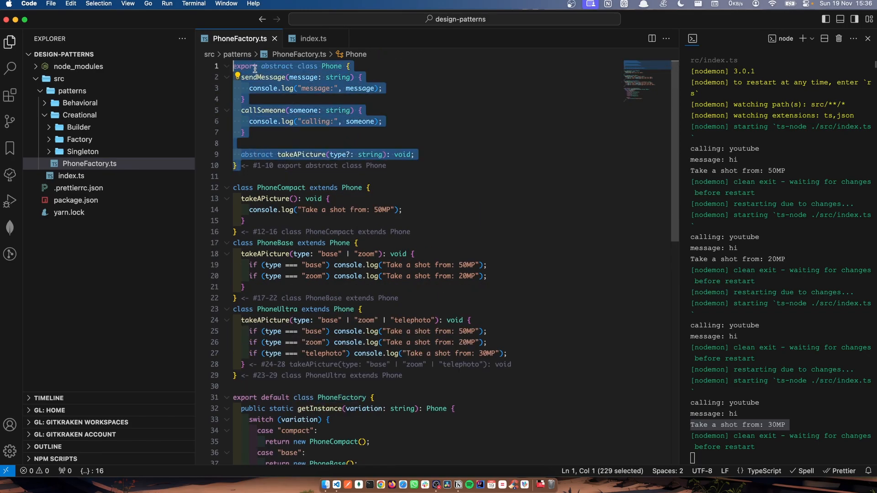
{"action": "mouse_move", "coordinate": [409, 174]}
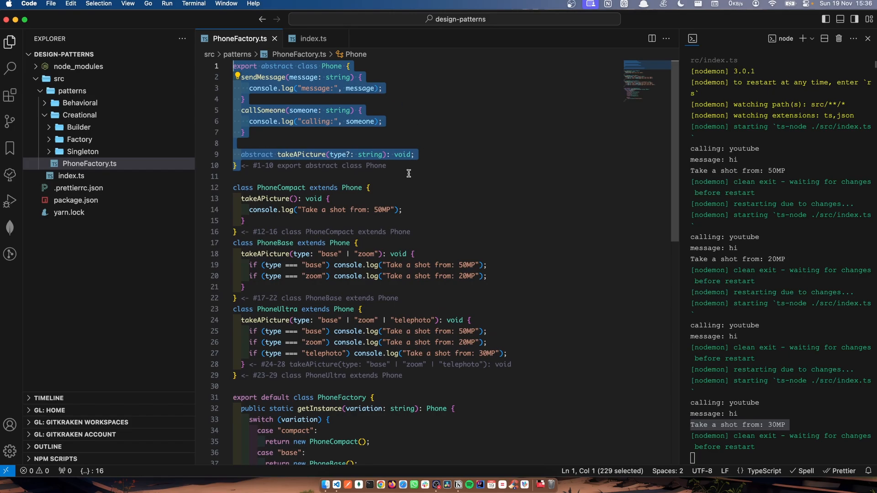
{"action": "mouse_move", "coordinate": [301, 168]}
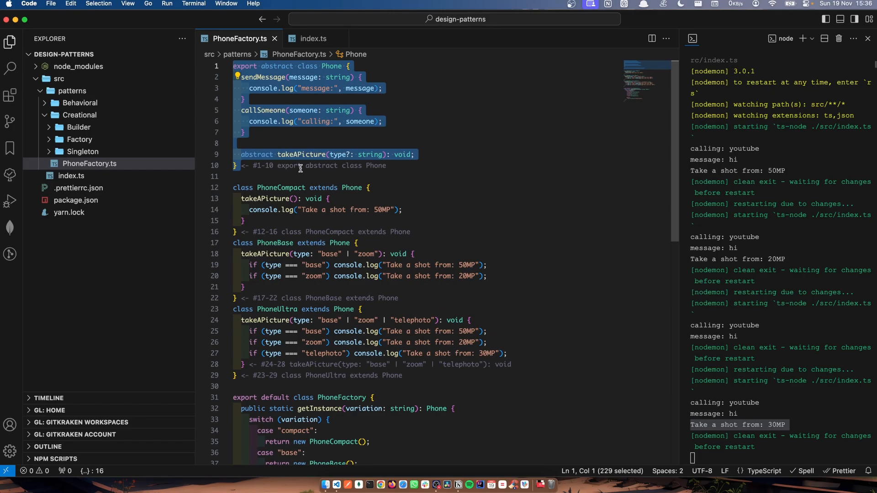